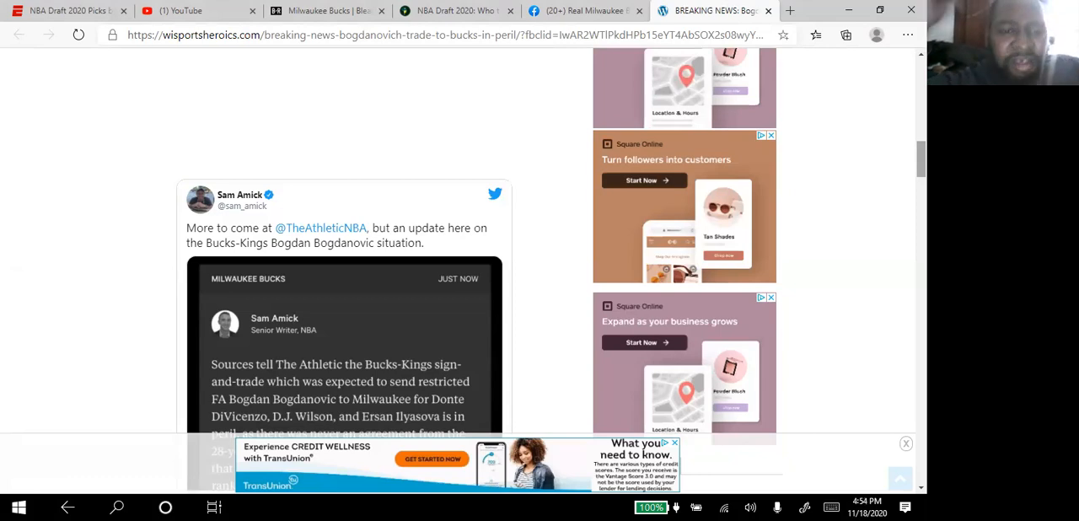
scroll(down, 3)
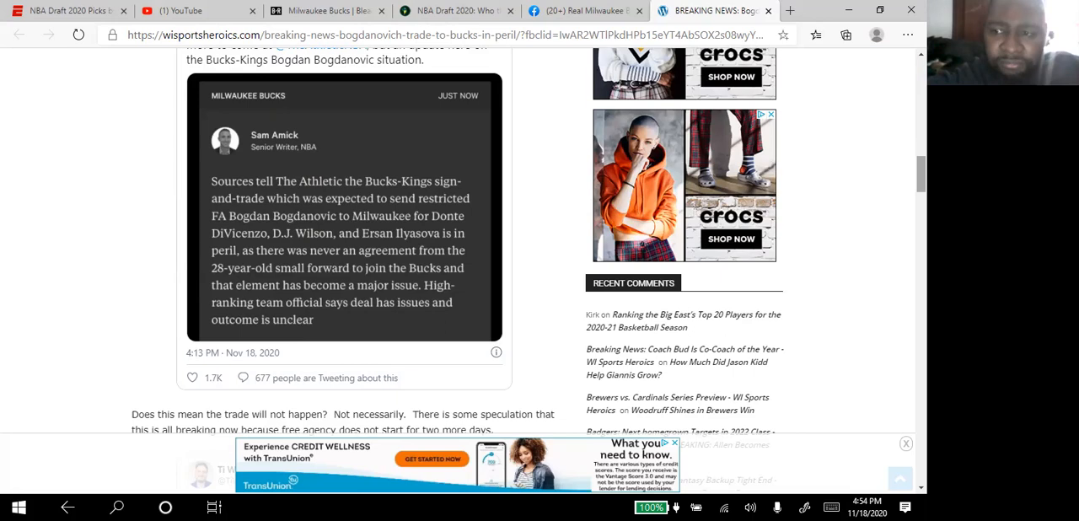
scroll(down, 3)
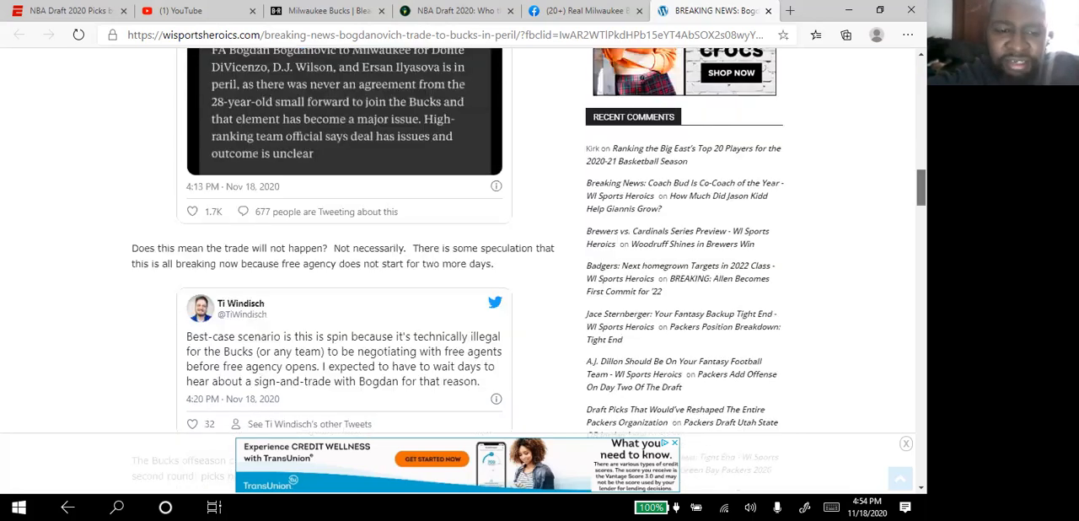
scroll(down, 3)
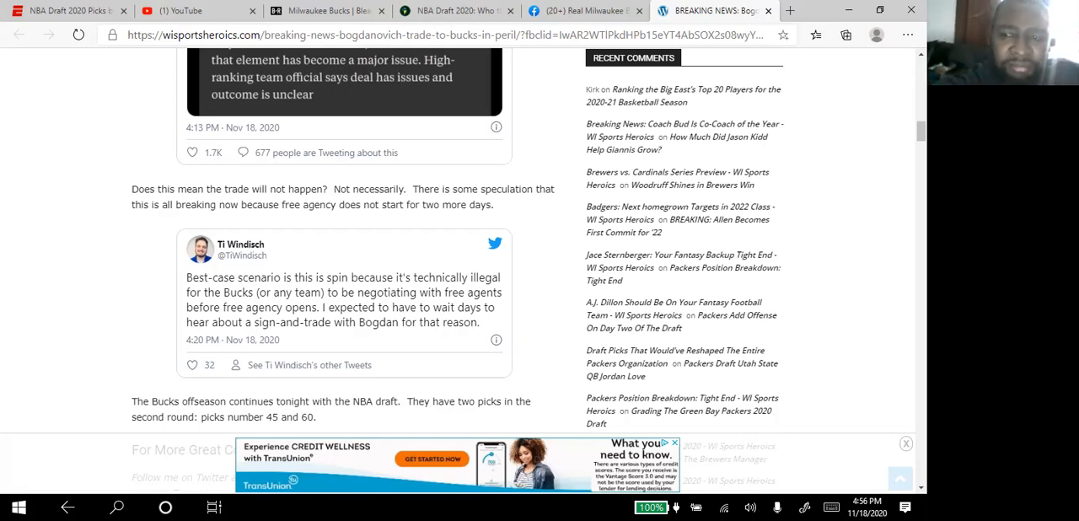
mouse_move(805, 232)
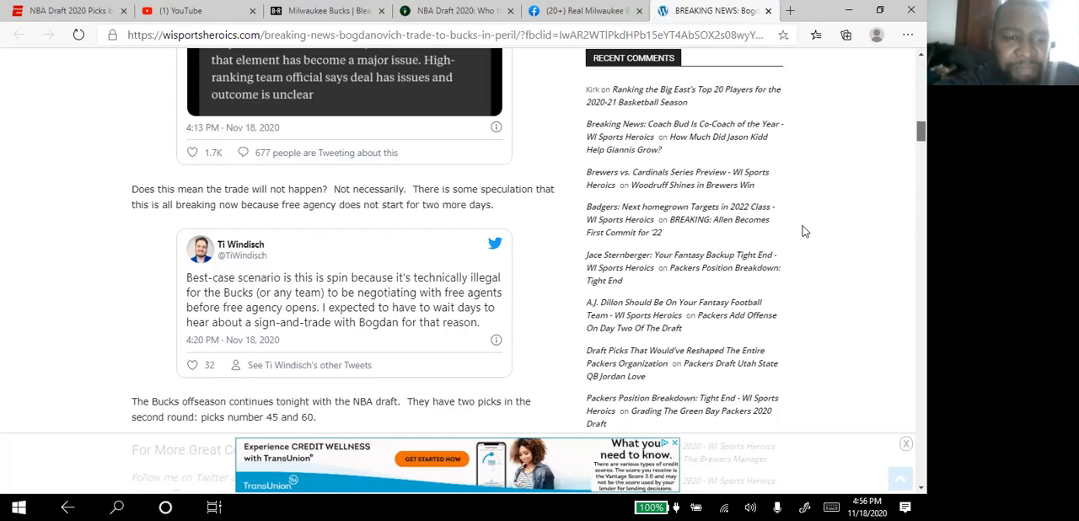
scroll(down, 3)
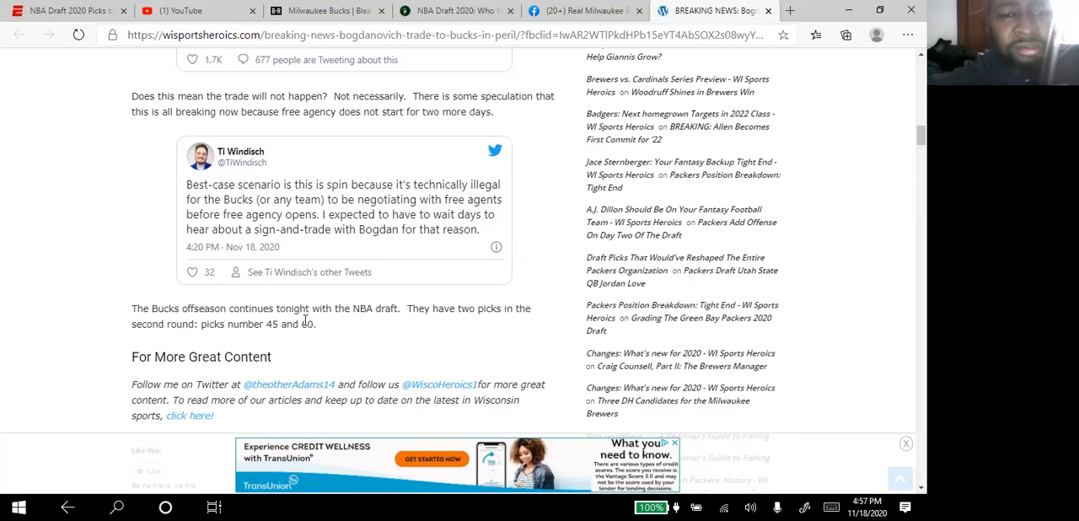
mouse_move(335, 317)
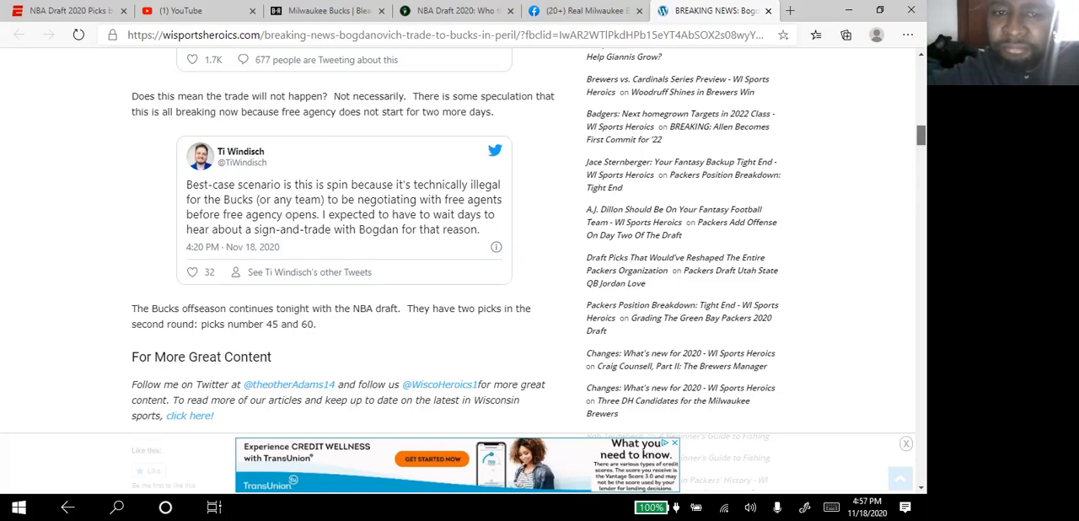
scroll(up, 3)
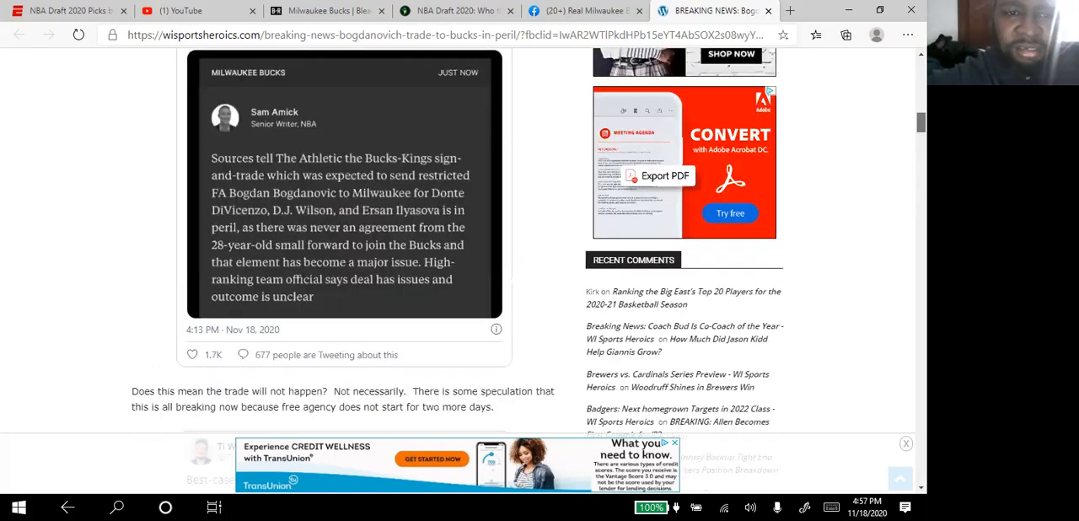
scroll(up, 3)
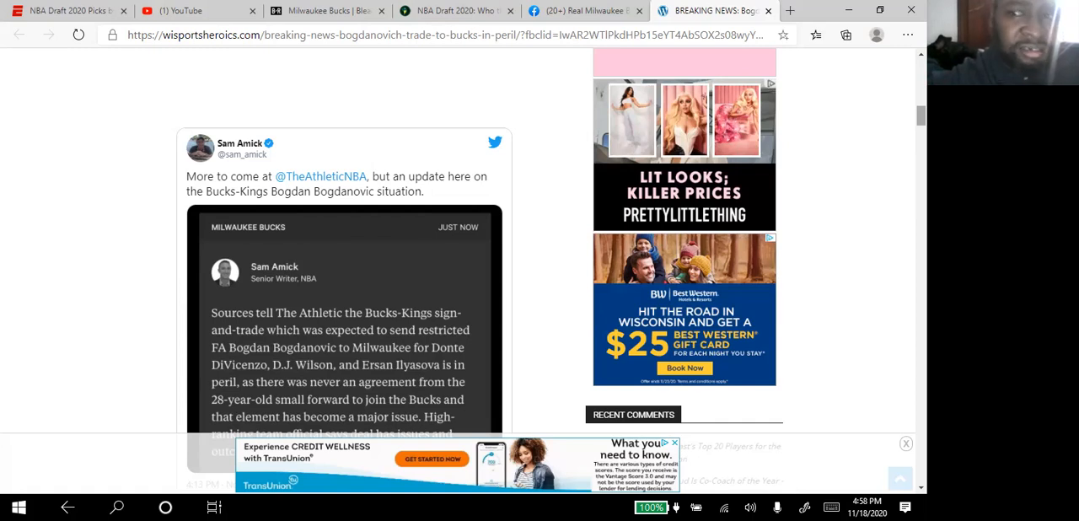
scroll(up, 3)
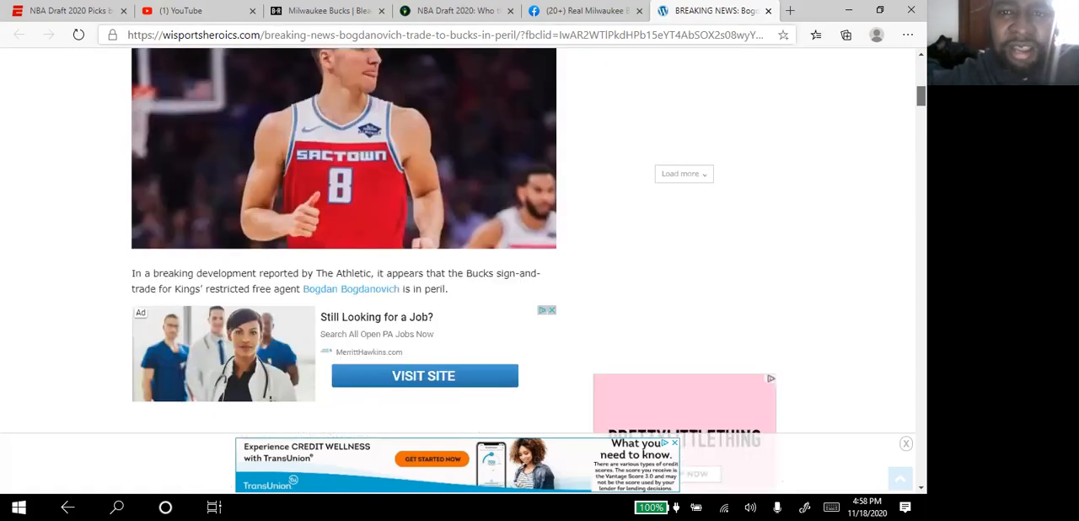